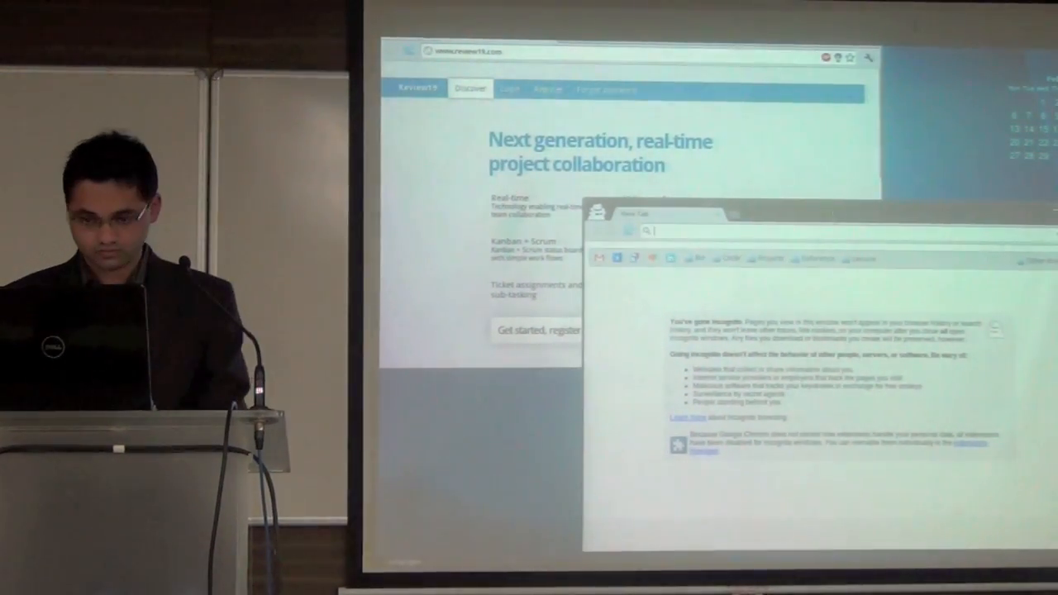
{"action": "type", "text": "review19"}
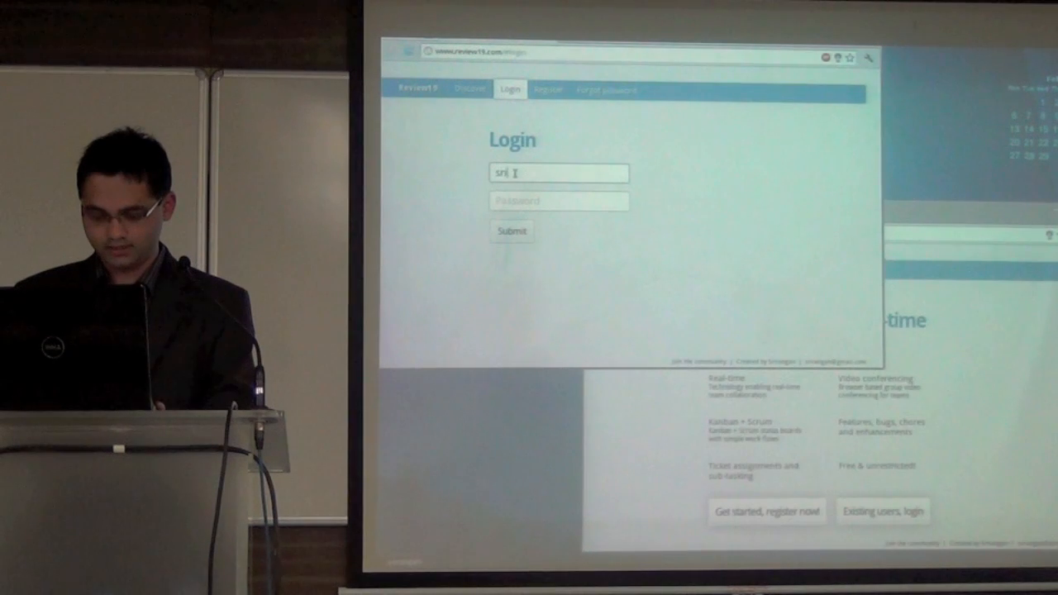
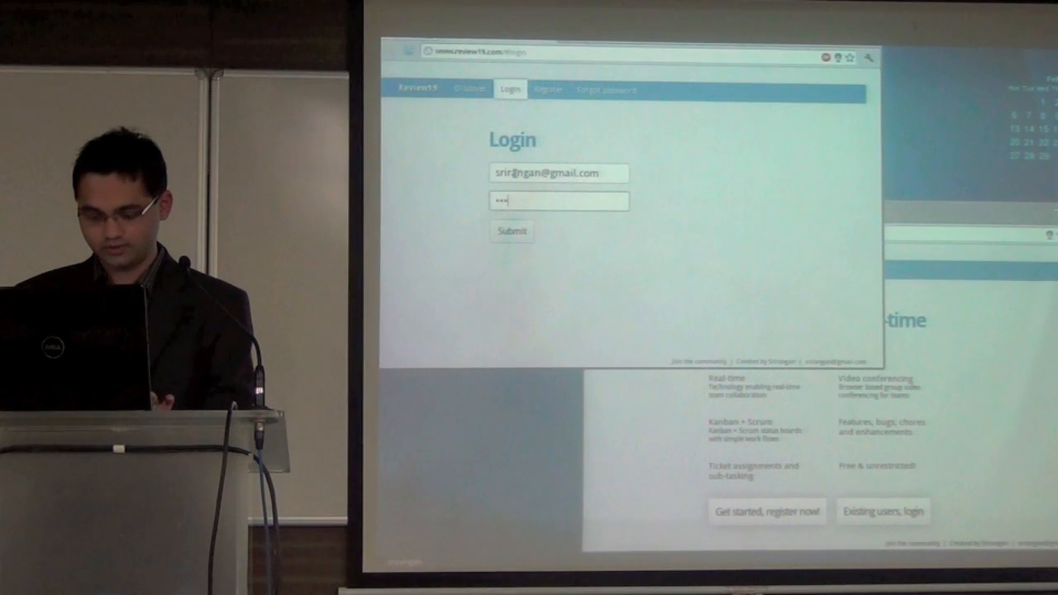
{"action": "type", "text": "password"}
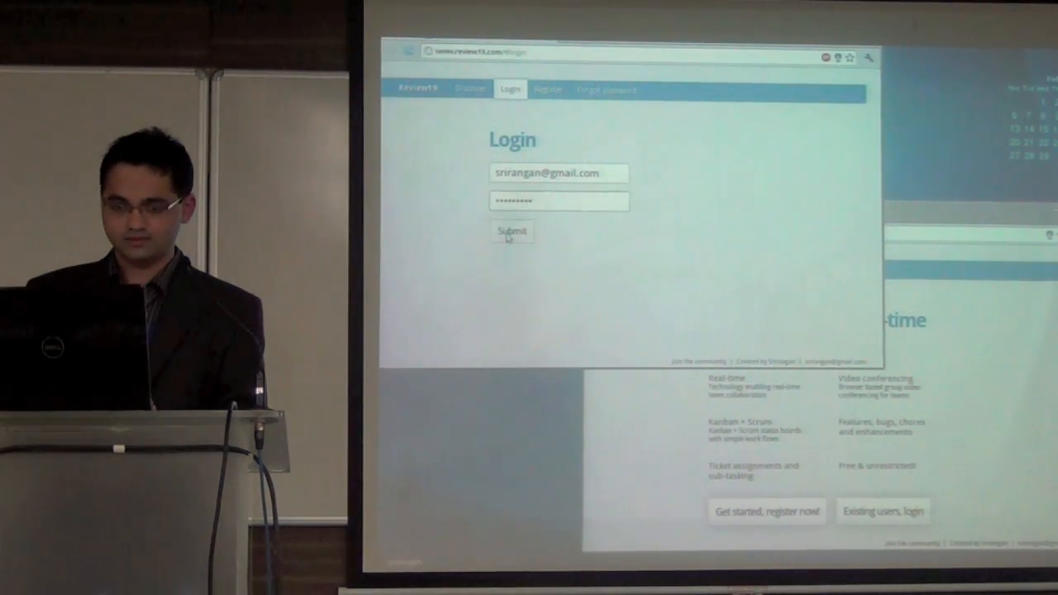
{"action": "left_click", "coordinate": [512, 230]}
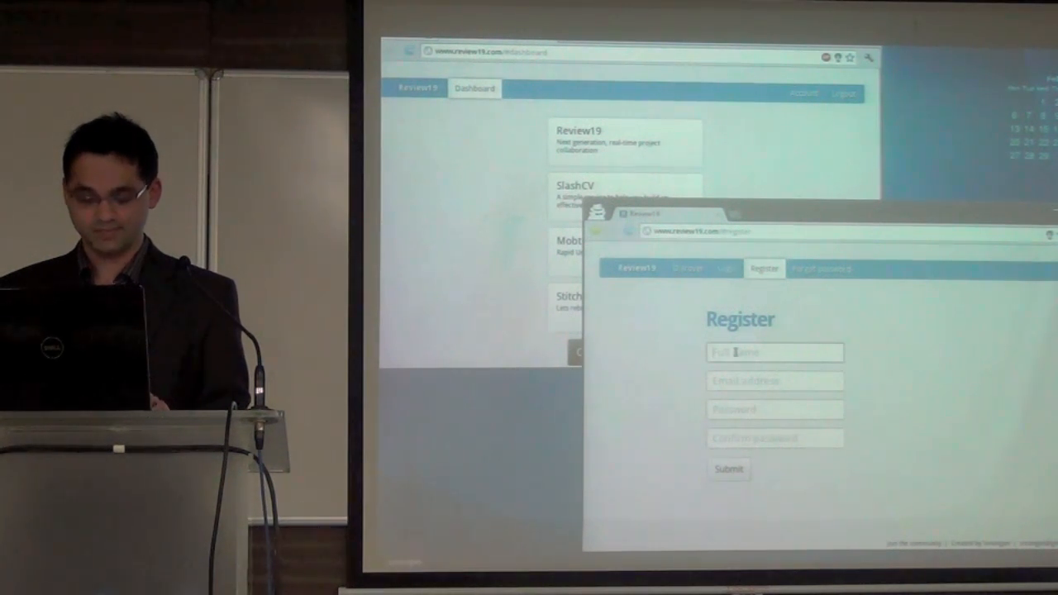
Register the Kira account with a geek.com email, then log in as kirati
{"action": "type", "text": "Kira"}
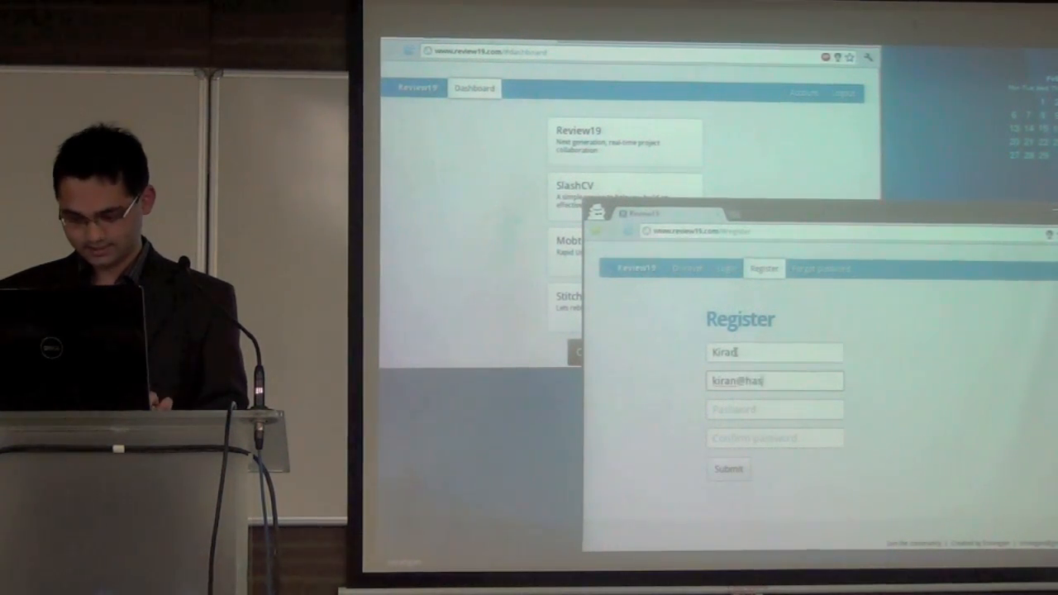
{"action": "type", "text": "geek.com"}
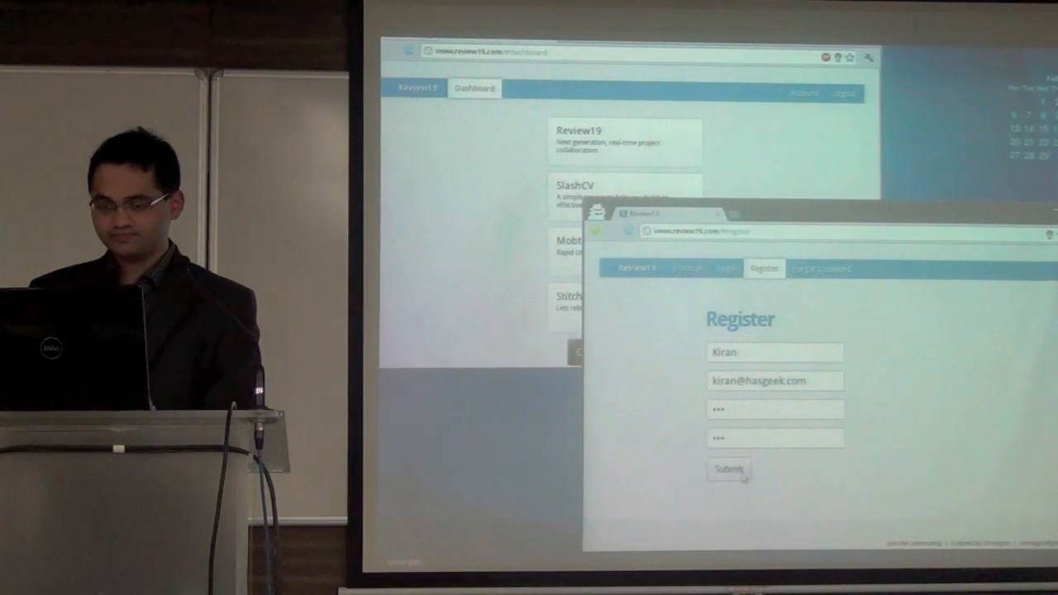
{"action": "left_click", "coordinate": [728, 468]}
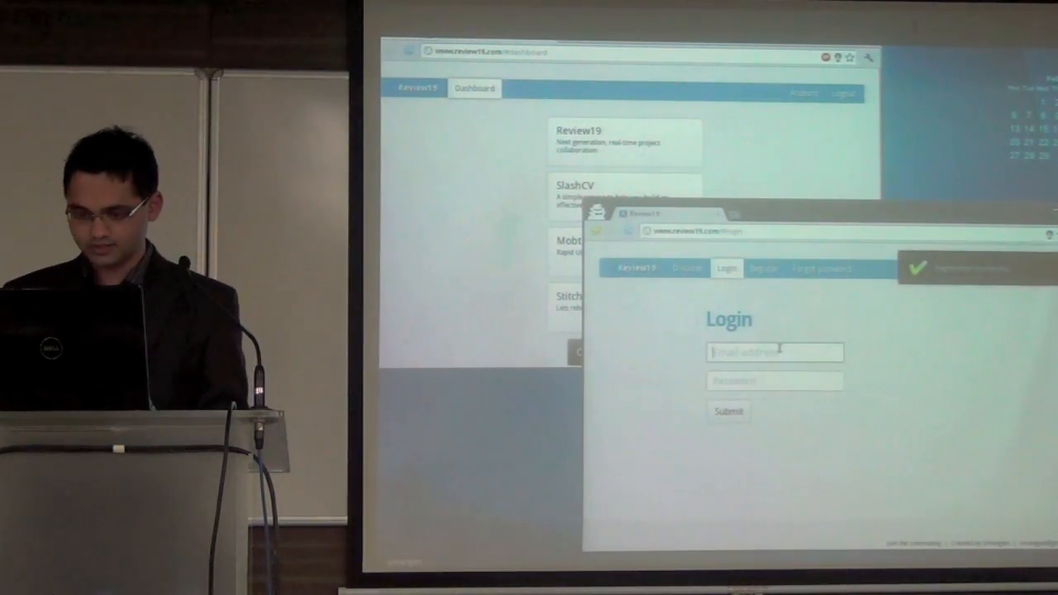
{"action": "type", "text": "kirati"}
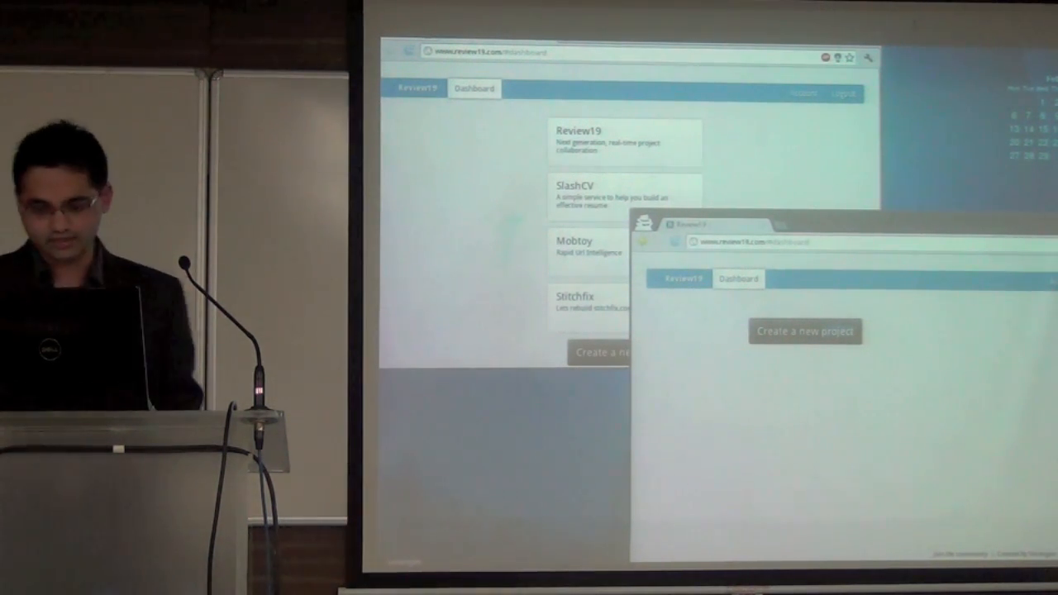
Create JSFoo Chennai with description 'Do th…', open its board, and begin adding a member
{"action": "left_click", "coordinate": [804, 331]}
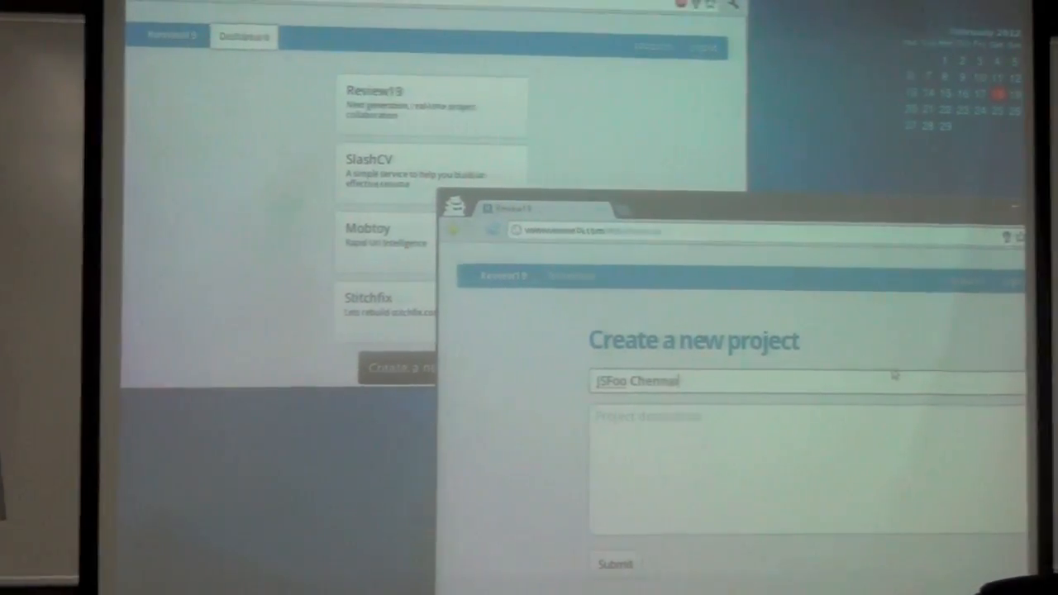
{"action": "type", "text": "Do th"}
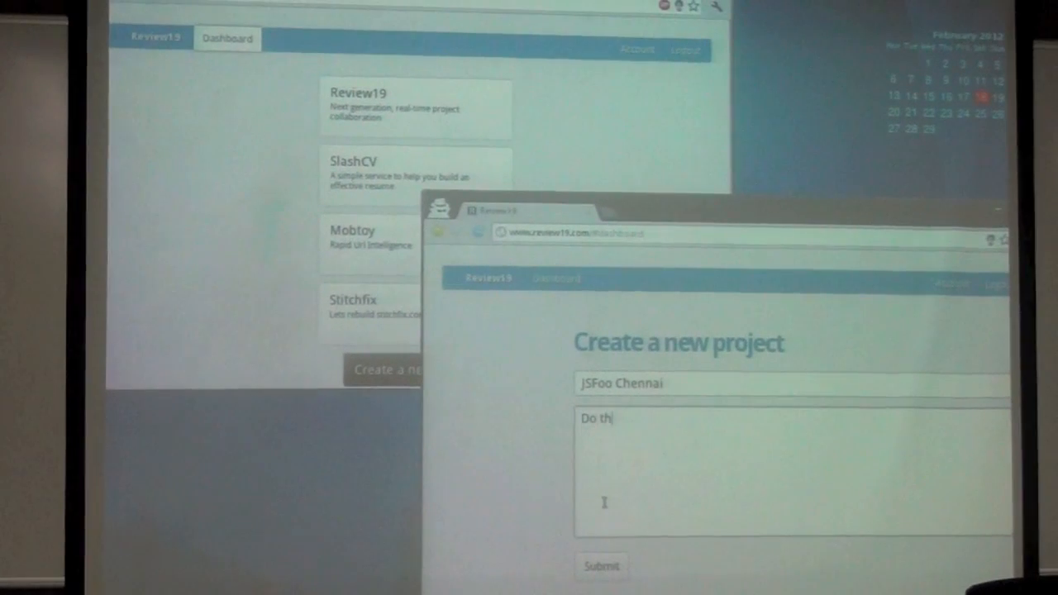
{"action": "left_click", "coordinate": [601, 566]}
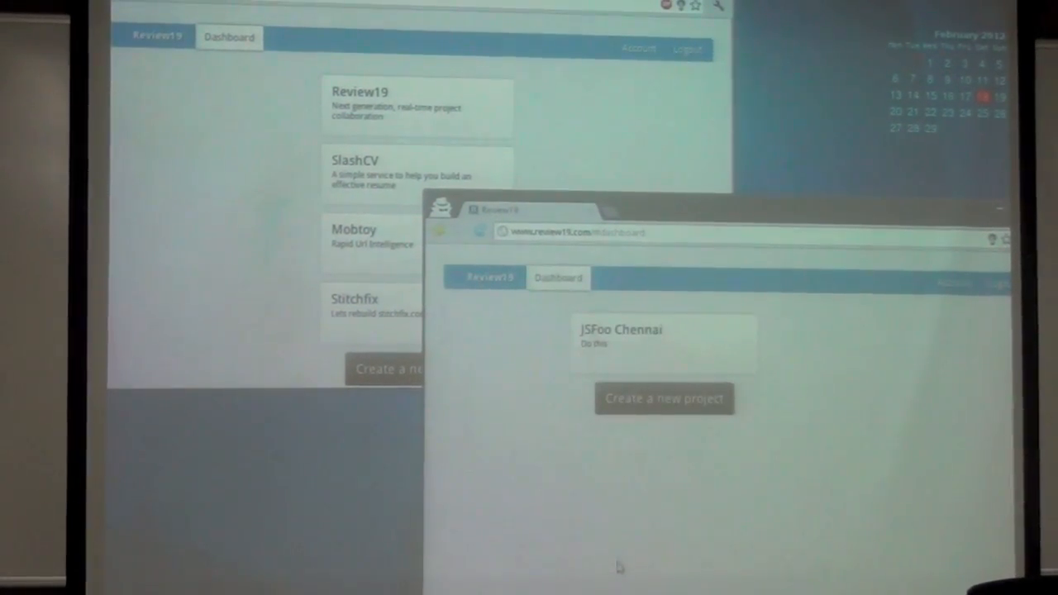
{"action": "left_click", "coordinate": [620, 336]}
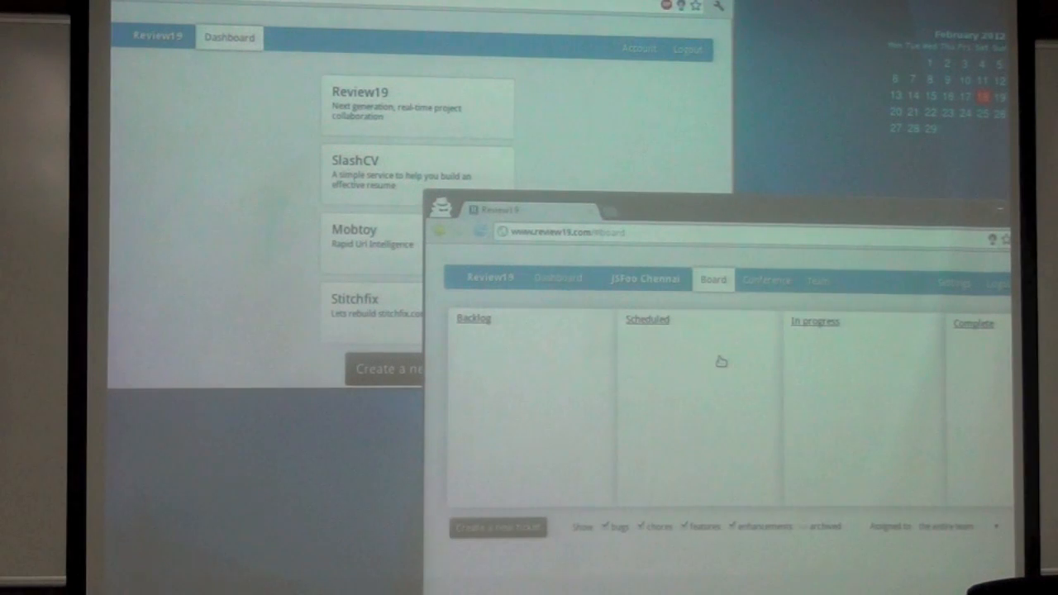
{"action": "left_click", "coordinate": [817, 279]}
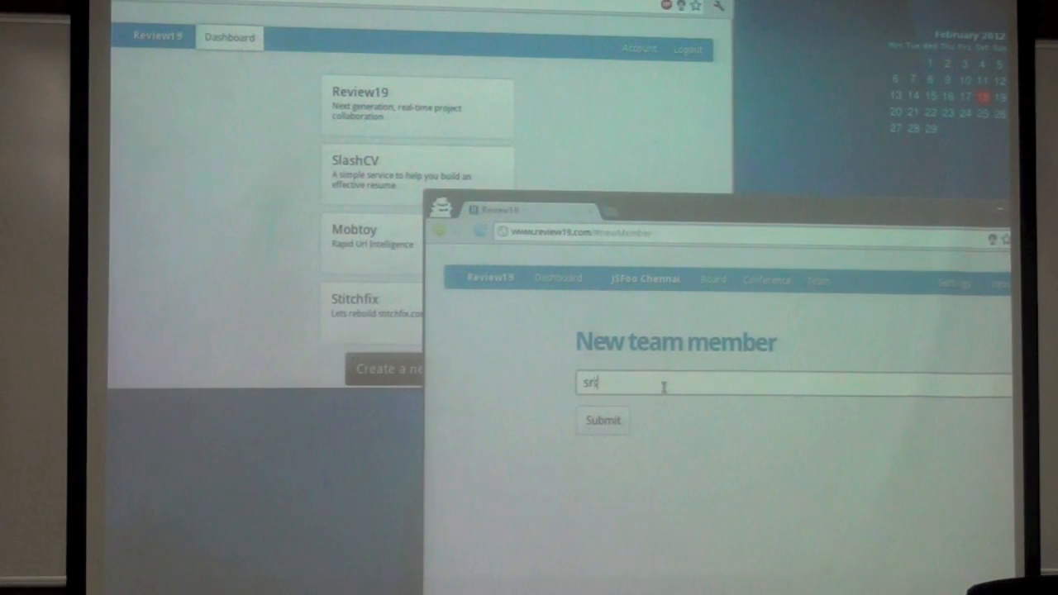
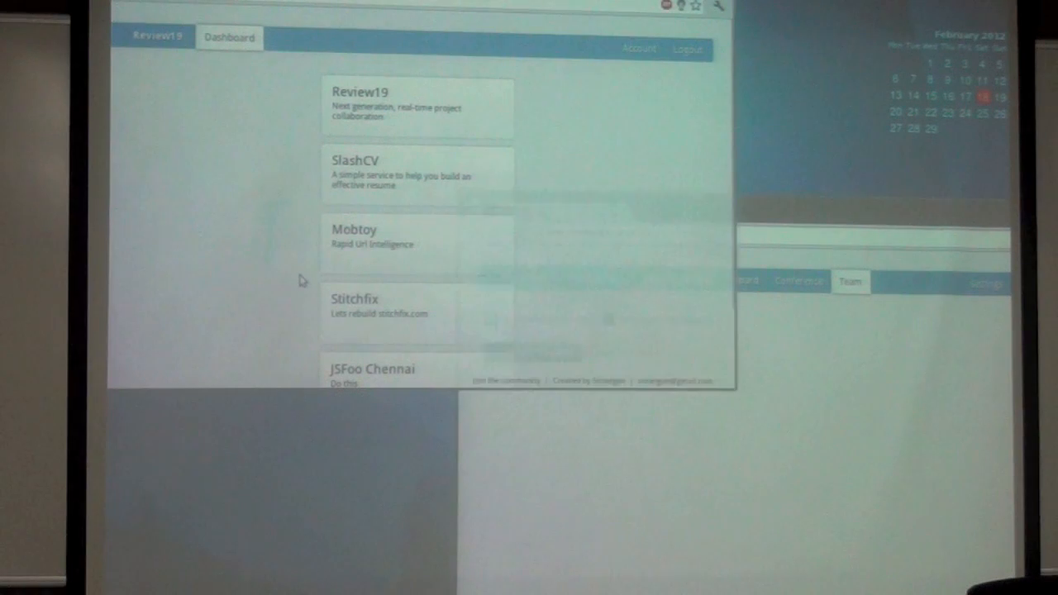
{"action": "scroll", "scroll_direction": "down", "scroll_amount": 3}
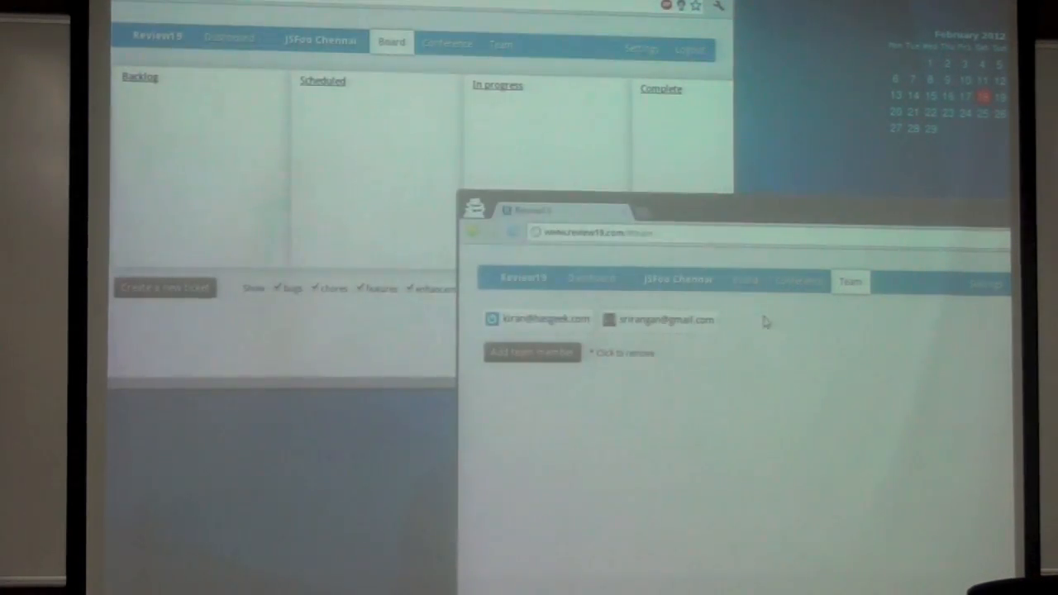
Create a Chore ticket titled 'Invite some speakers' in JSFoo Chennai
{"action": "left_click", "coordinate": [745, 279]}
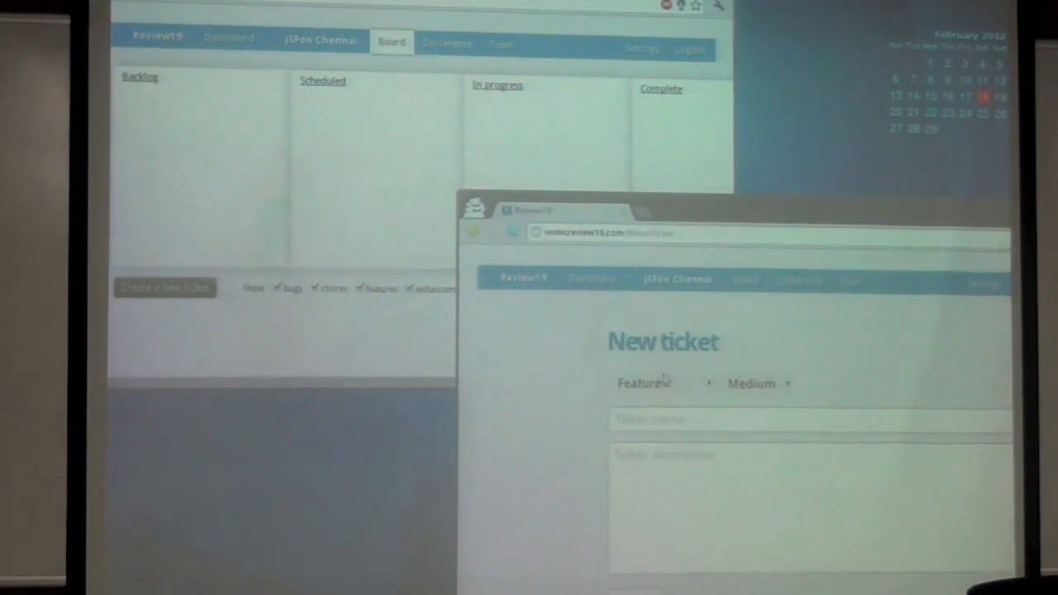
{"action": "left_click", "coordinate": [645, 382]}
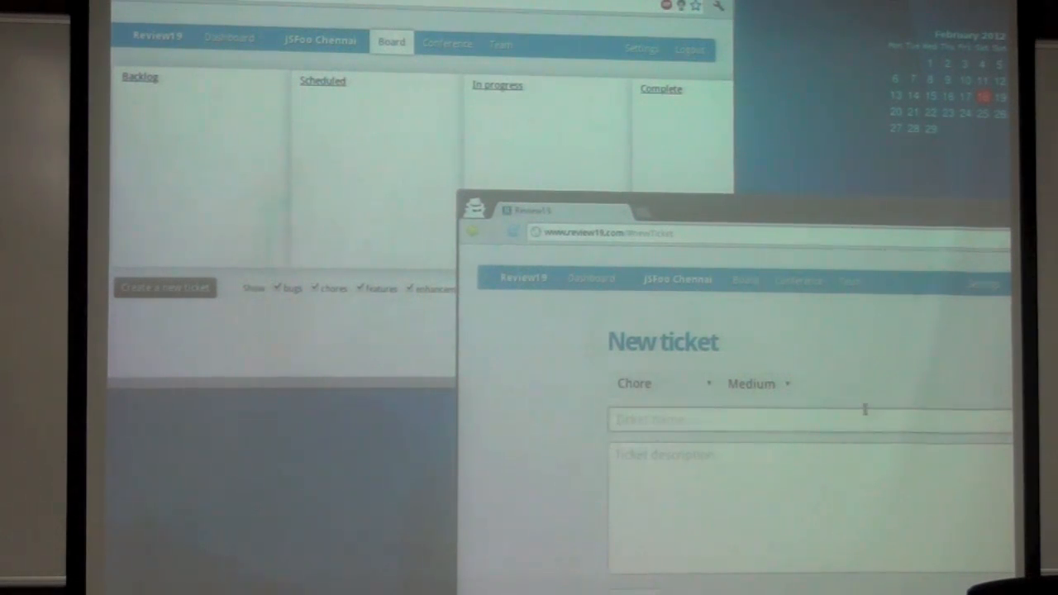
{"action": "type", "text": "Invite some speak"}
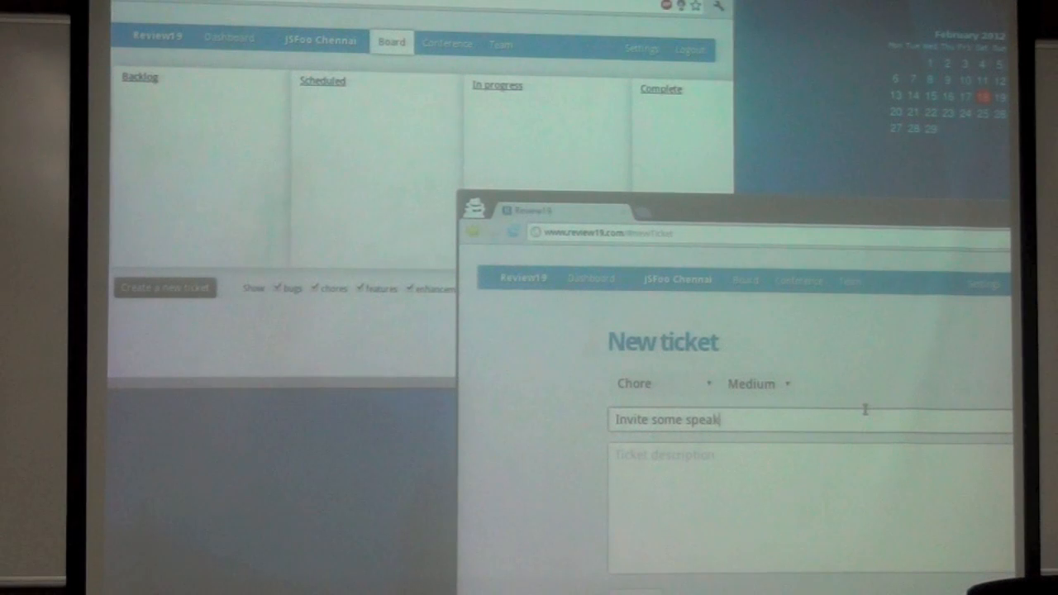
{"action": "type", "text": "ers"}
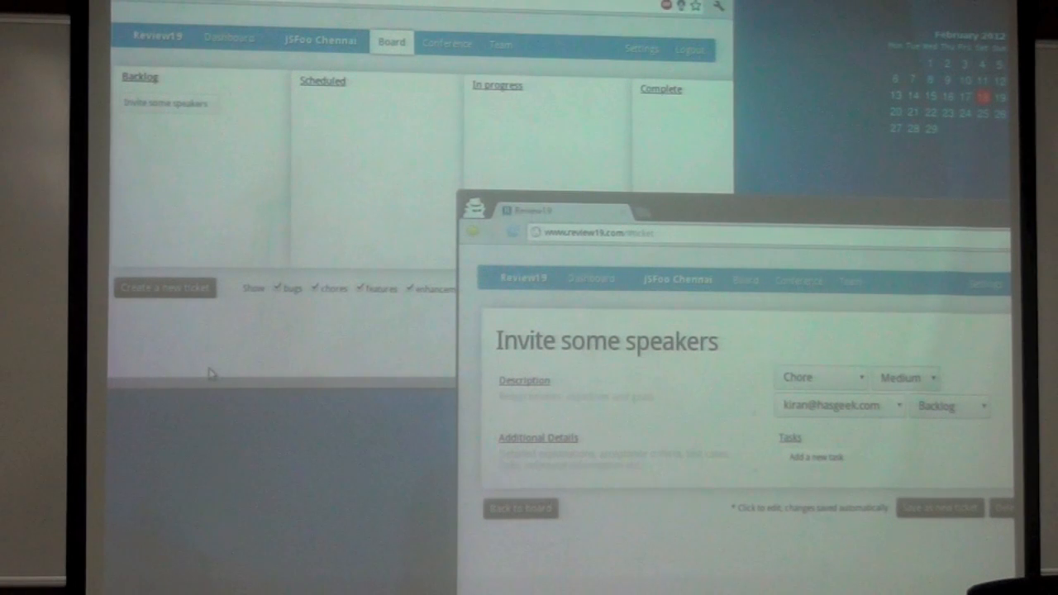
{"action": "mouse_move", "coordinate": [214, 95]}
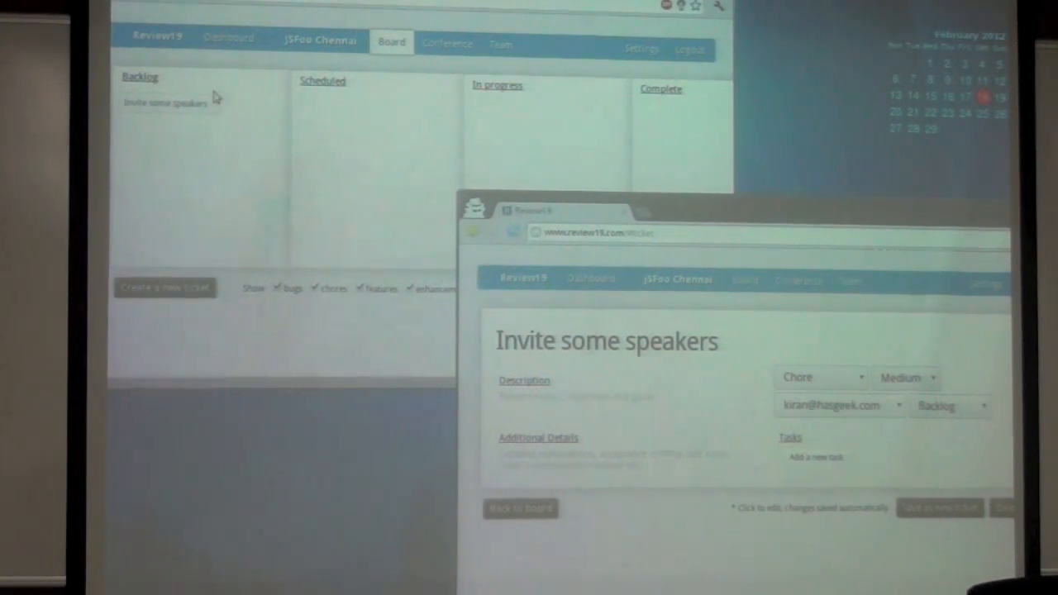
{"action": "mouse_move", "coordinate": [368, 176]}
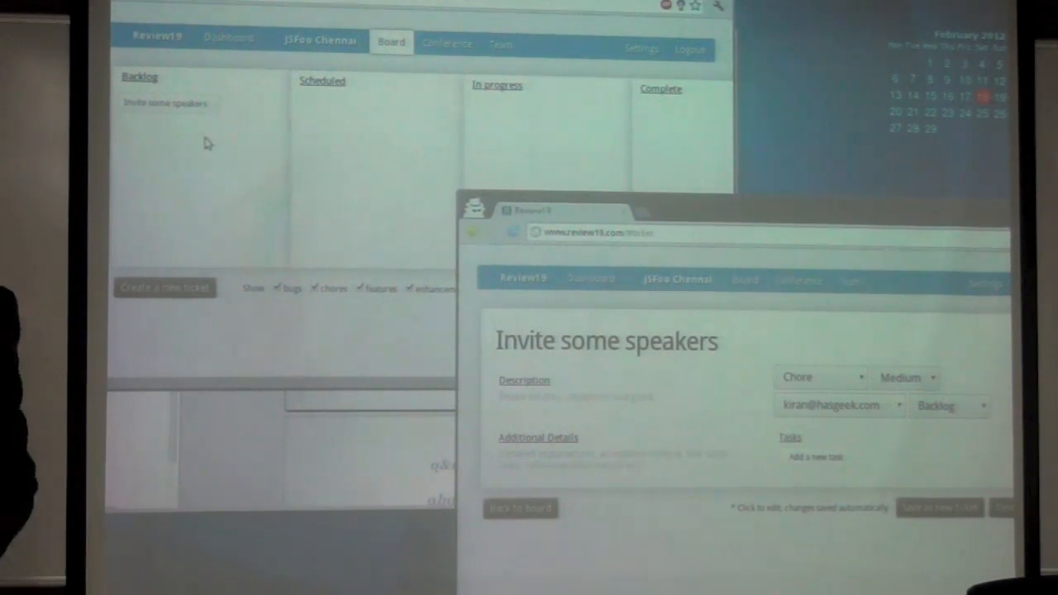
{"action": "mouse_move", "coordinate": [198, 131]}
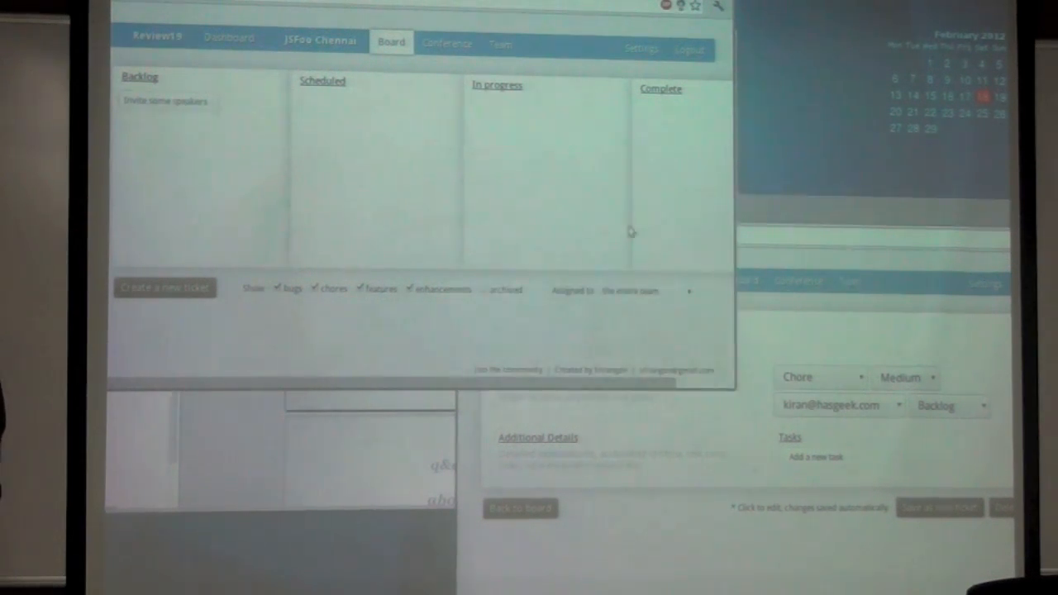
Open the 'Invite some speakers' ticket from the first window's Backlog column
{"action": "left_click", "coordinate": [165, 101]}
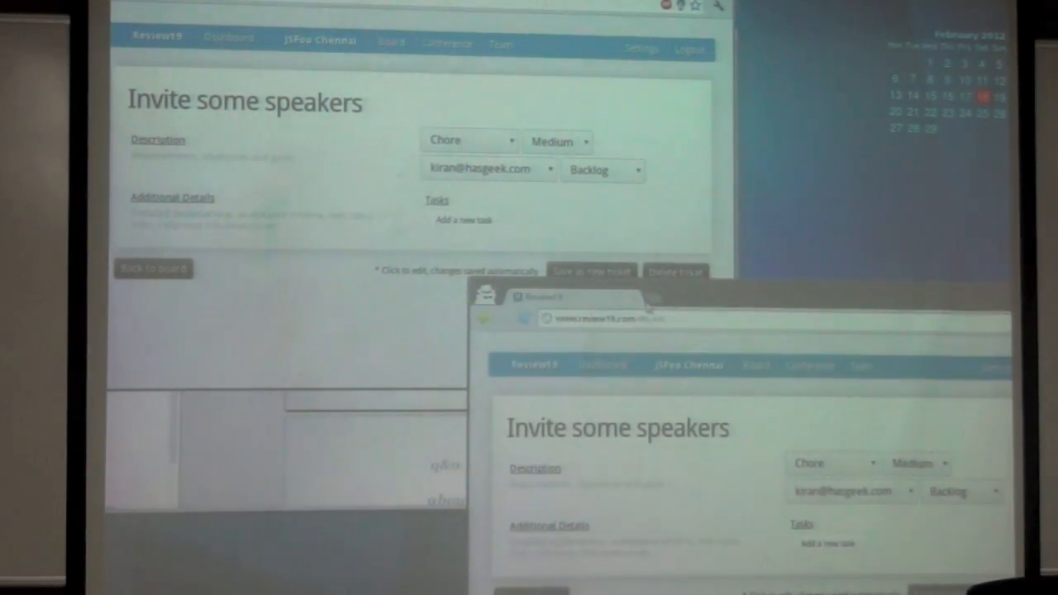
Append 'again' to the ticket title and add a new task to the ticket
{"action": "left_click", "coordinate": [244, 101]}
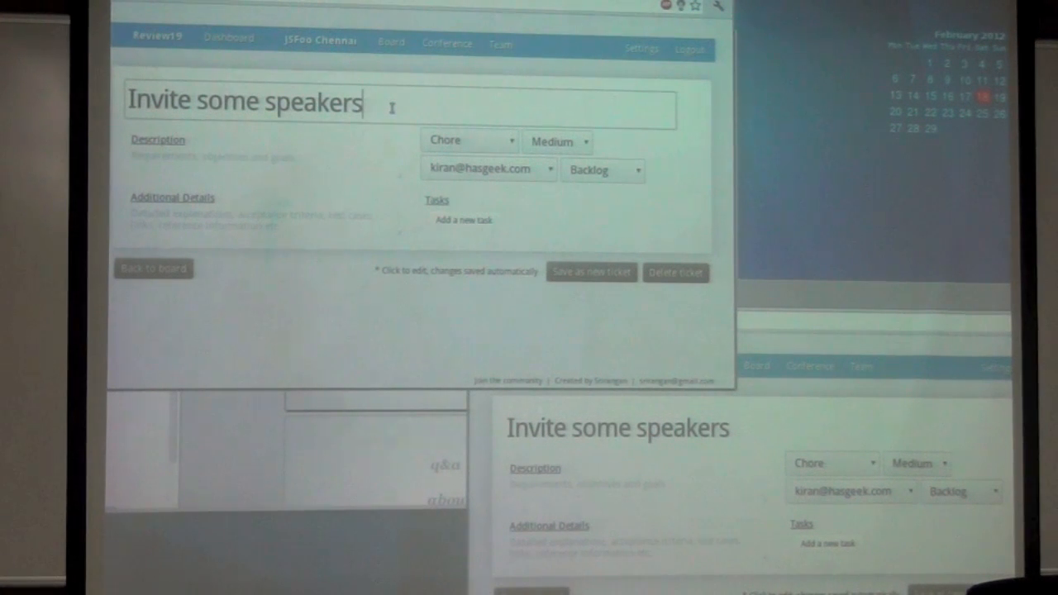
{"action": "type", "text": "agai"}
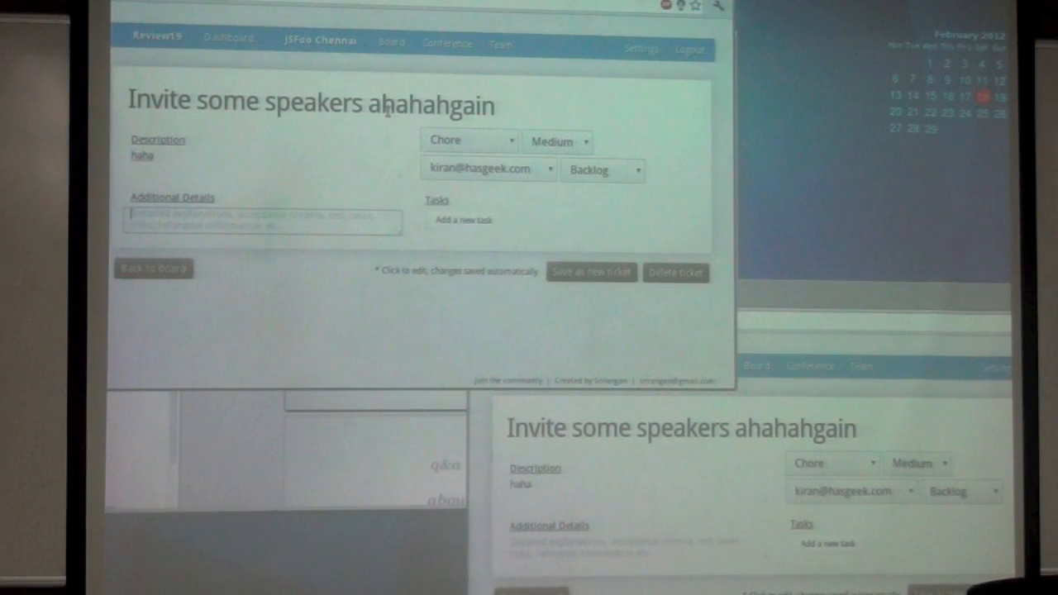
{"action": "left_click", "coordinate": [463, 220]}
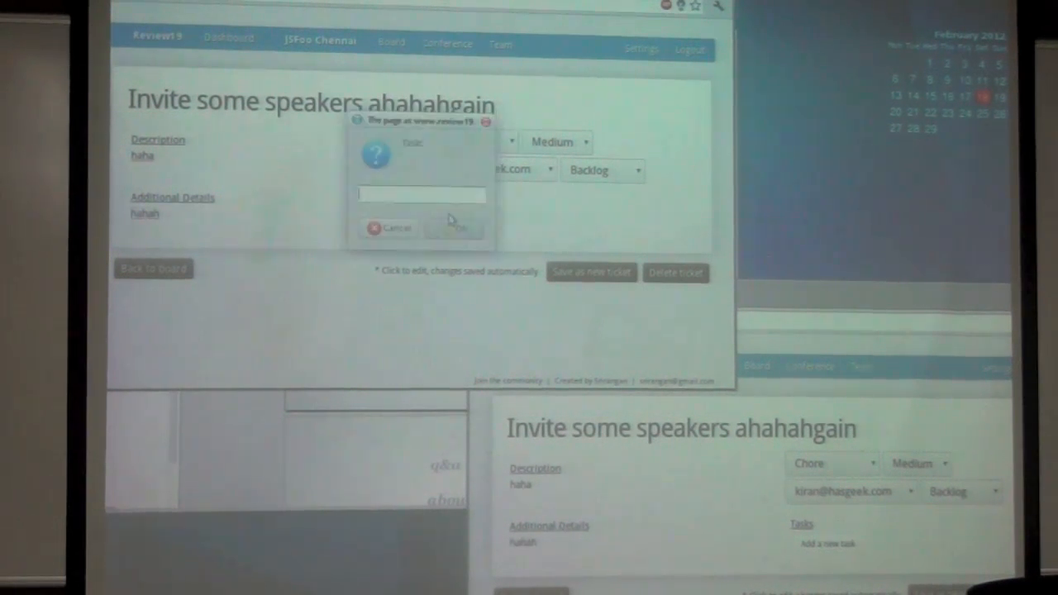
{"action": "left_click", "coordinate": [390, 228]}
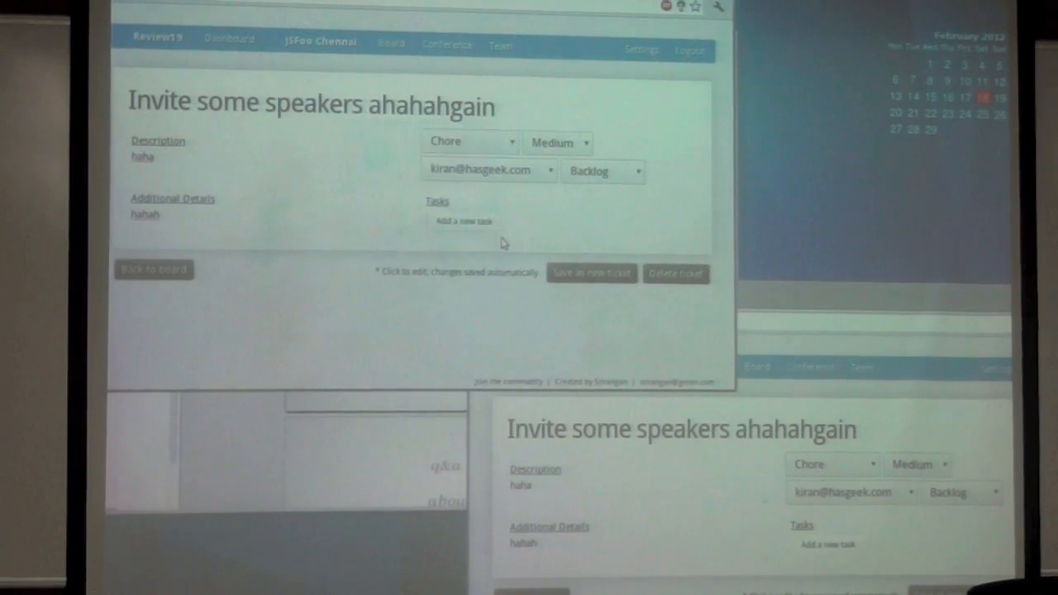
{"action": "left_click", "coordinate": [461, 221]}
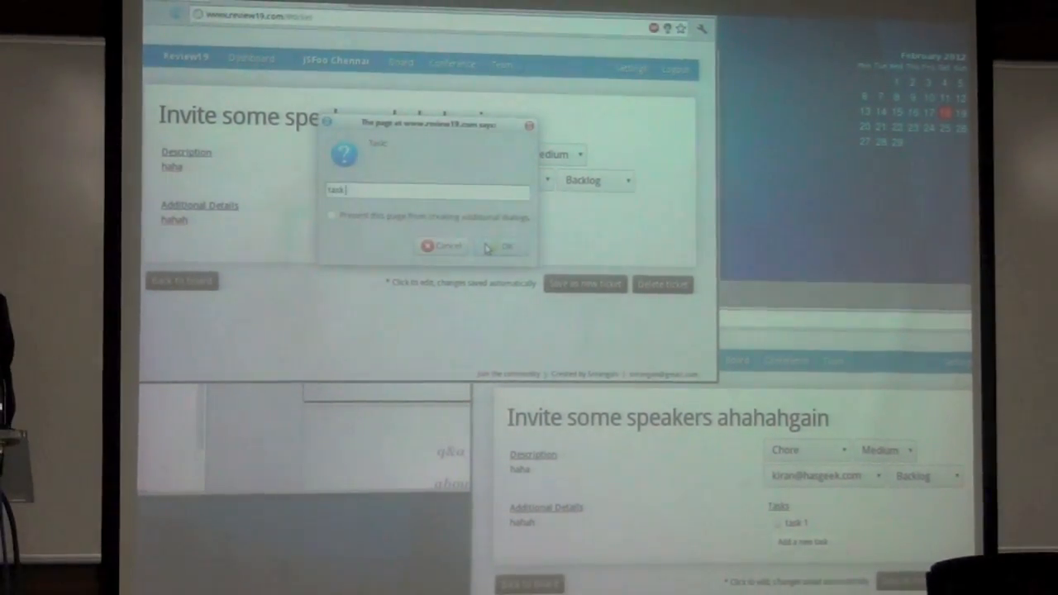
{"action": "left_click", "coordinate": [508, 246]}
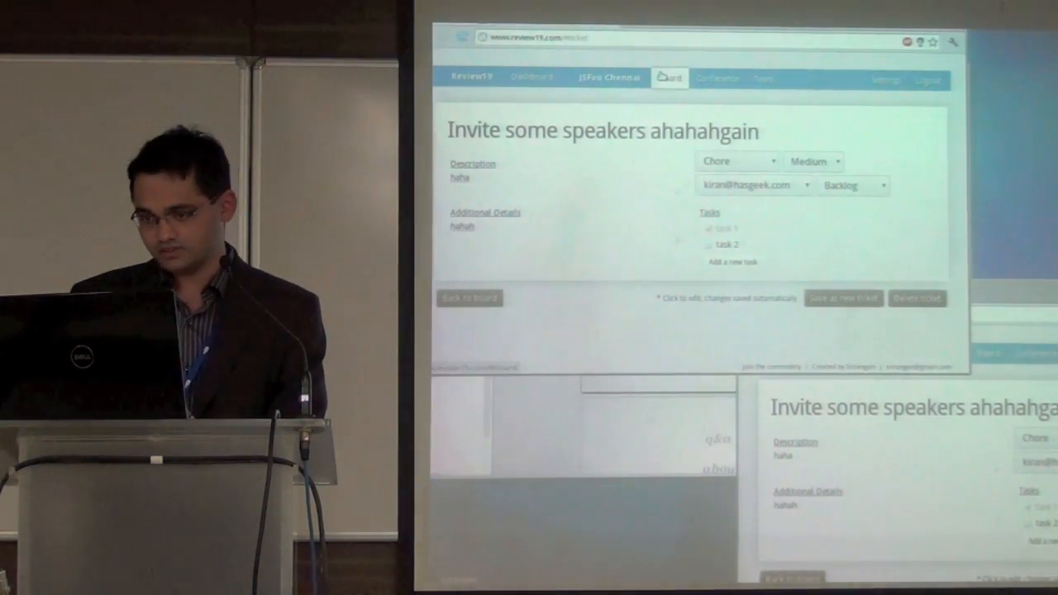
{"action": "left_click", "coordinate": [468, 298]}
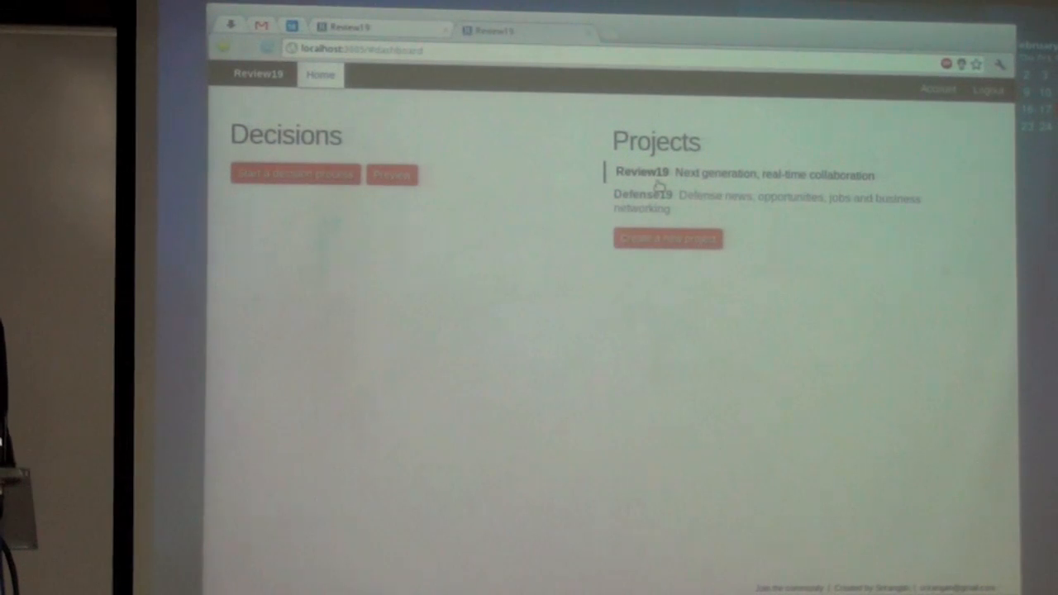
Open the Review19 project, write the szd ticket's description, and return Home
{"action": "left_click", "coordinate": [643, 174]}
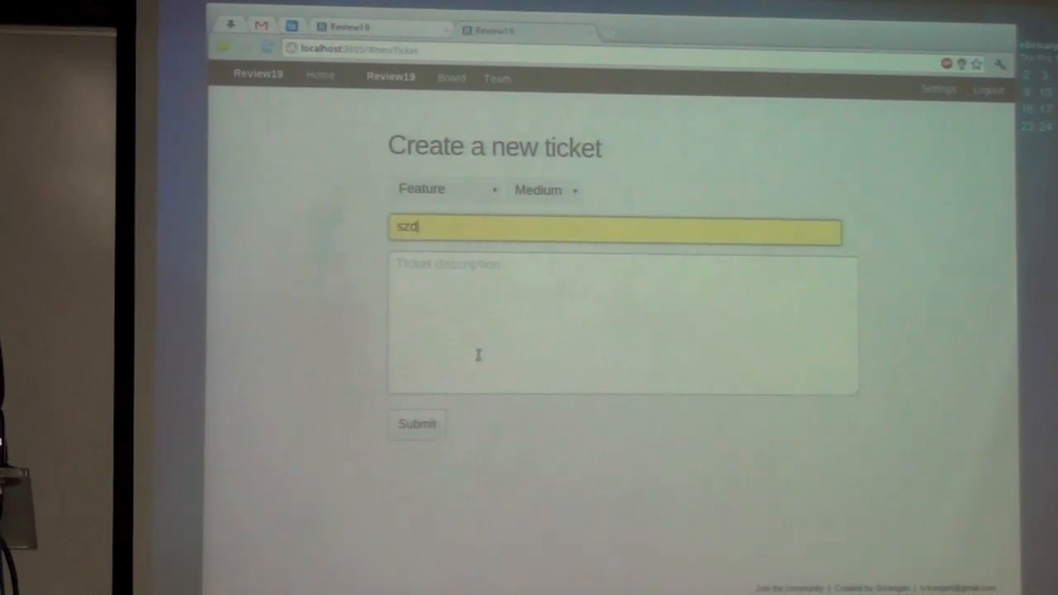
{"action": "left_click", "coordinate": [417, 423]}
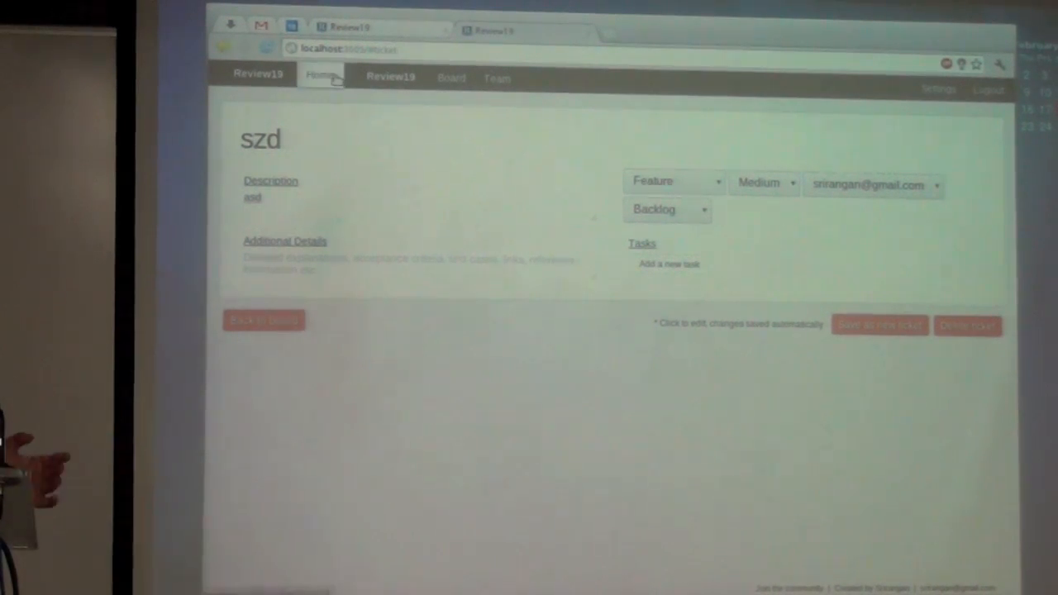
{"action": "left_click", "coordinate": [320, 74]}
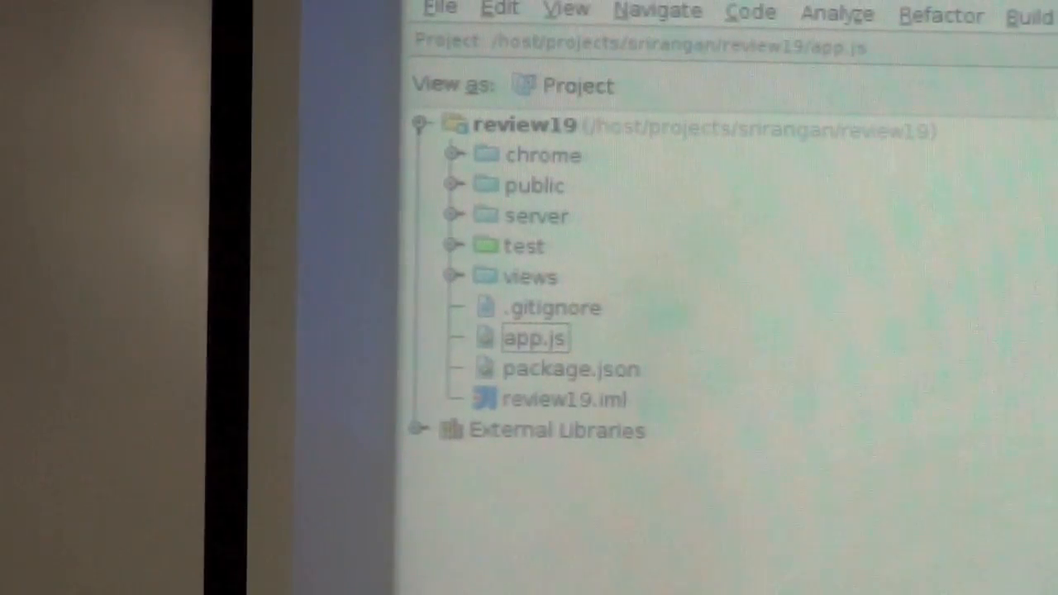
Open app.js and scroll up to its require statements
{"action": "double_click", "coordinate": [536, 338]}
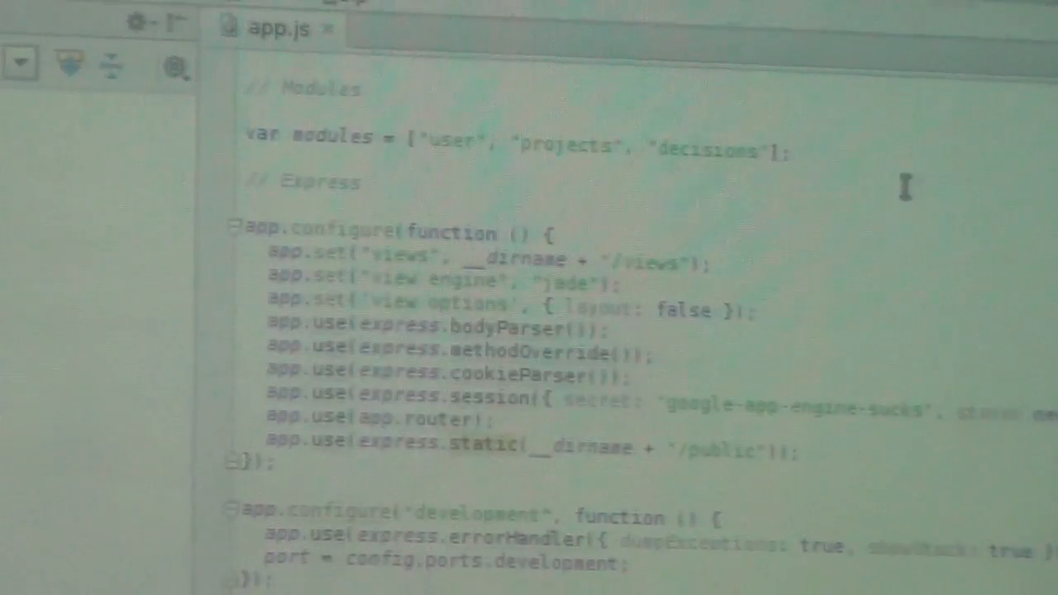
{"action": "scroll", "scroll_direction": "up", "scroll_amount": 3}
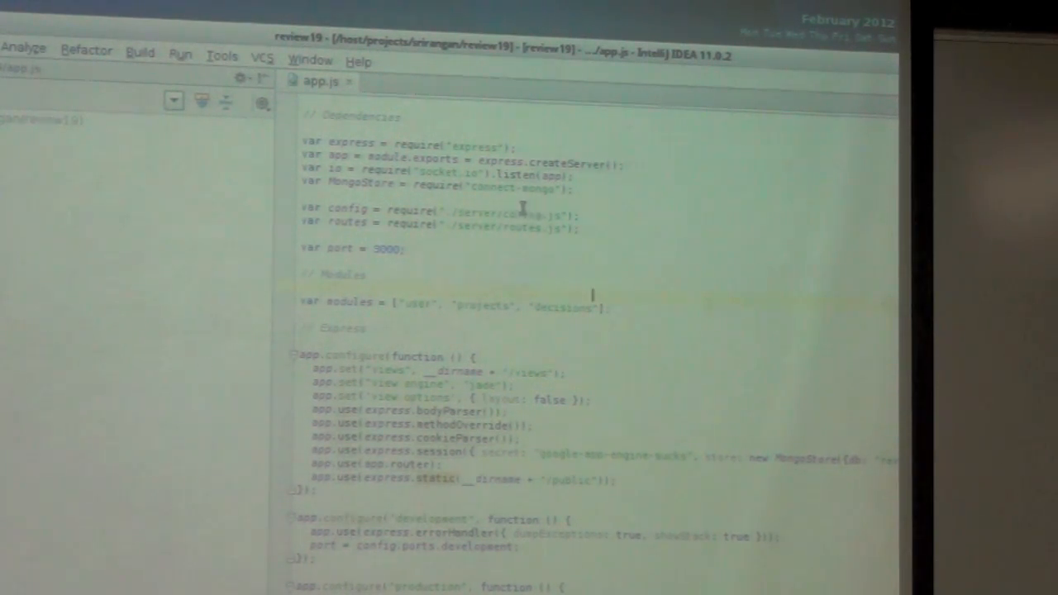
{"action": "mouse_move", "coordinate": [268, 157]}
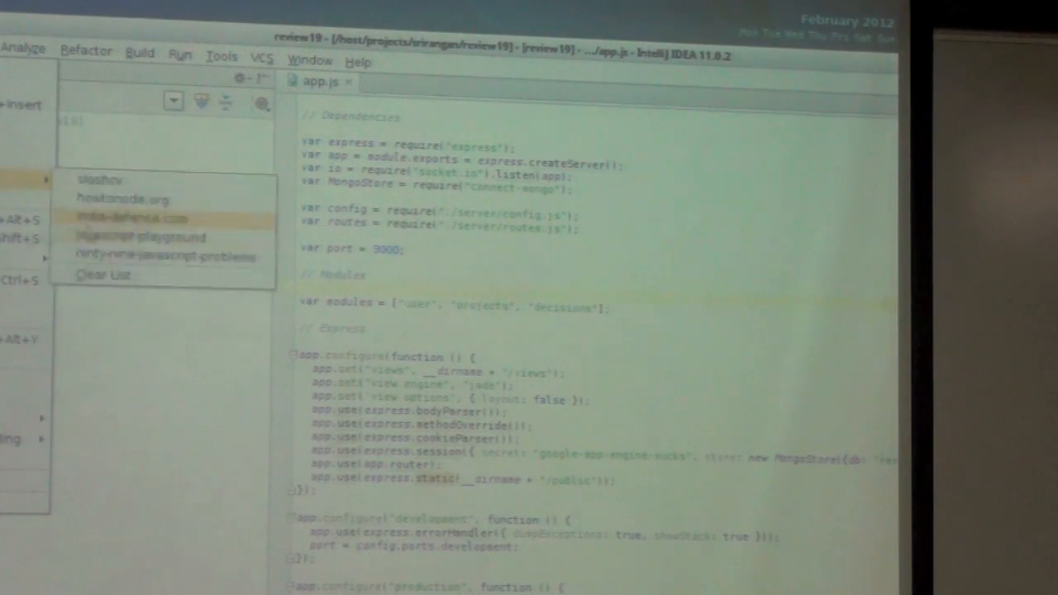
Close the Open Recent submenu and scroll through app.js's Express configuration
{"action": "left_click", "coordinate": [525, 339]}
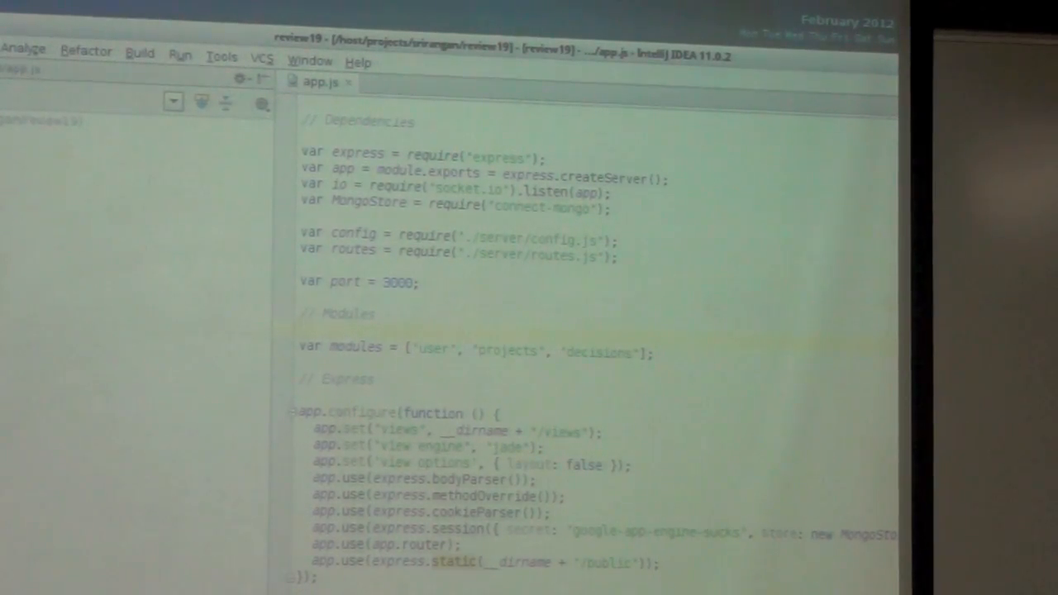
{"action": "scroll", "scroll_direction": "down", "scroll_amount": 3}
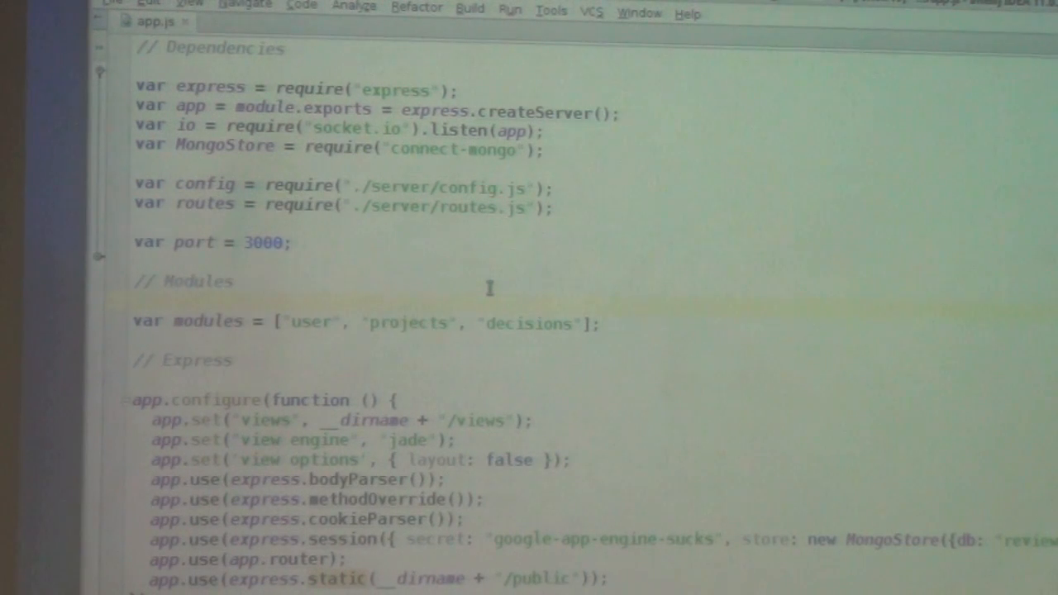
{"action": "mouse_move", "coordinate": [99, 304]}
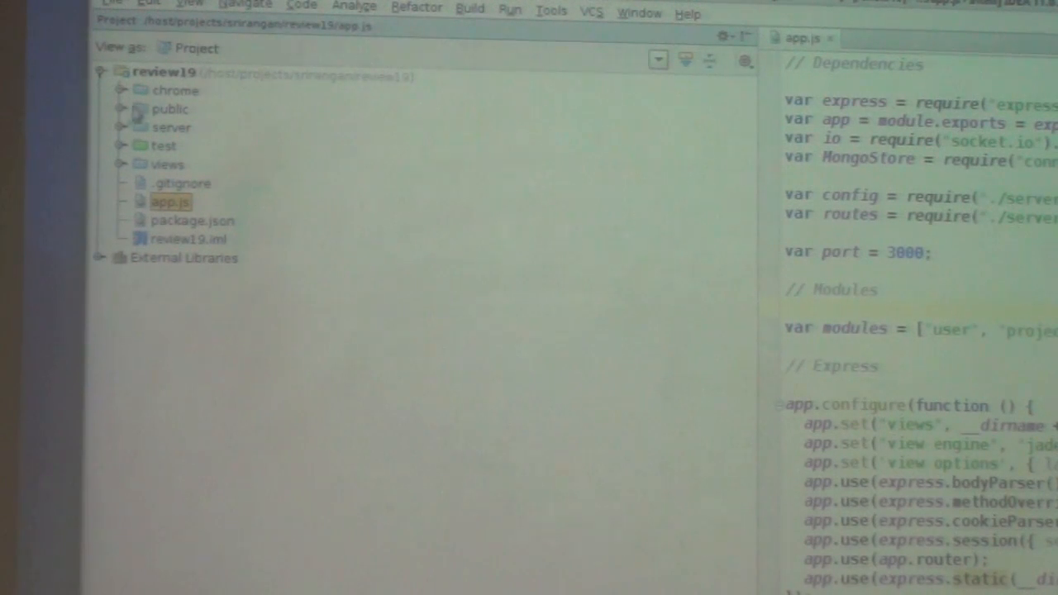
Expand server and its projects and decisions module folders, scrolling to see their files
{"action": "left_click", "coordinate": [121, 128]}
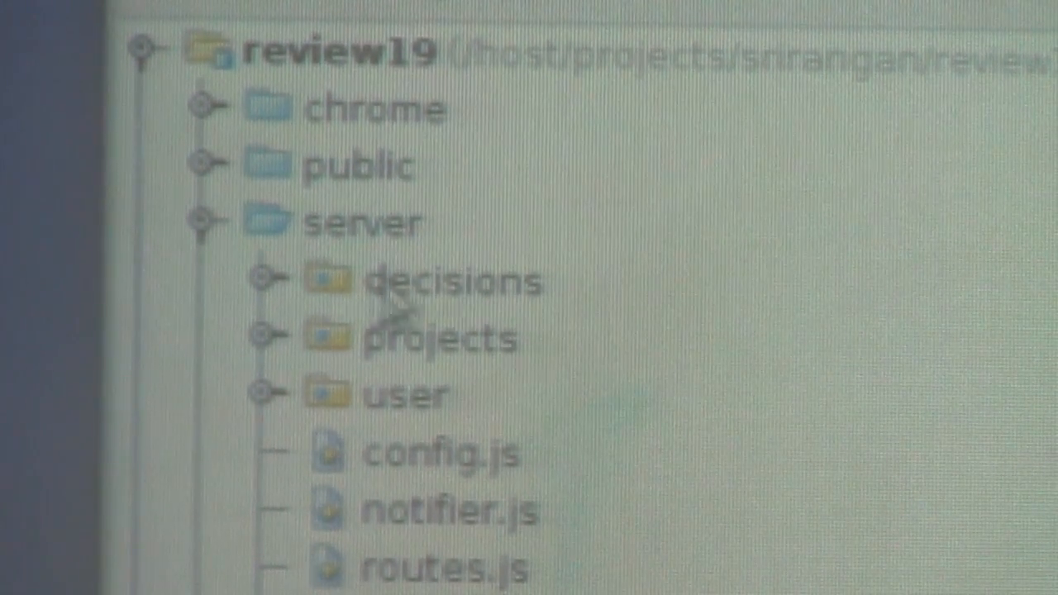
{"action": "left_click", "coordinate": [267, 334]}
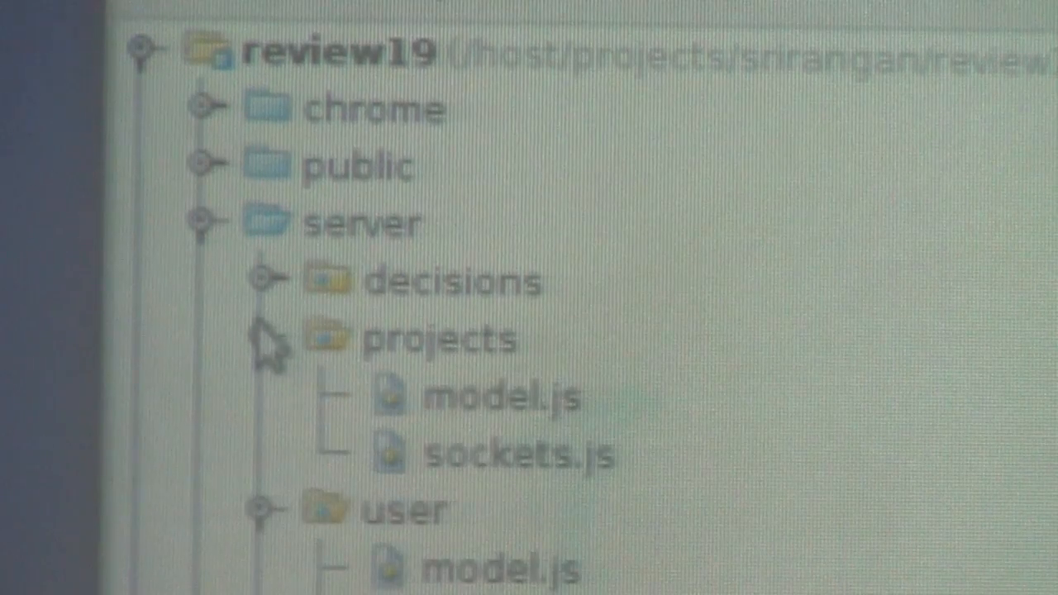
{"action": "left_click", "coordinate": [266, 280]}
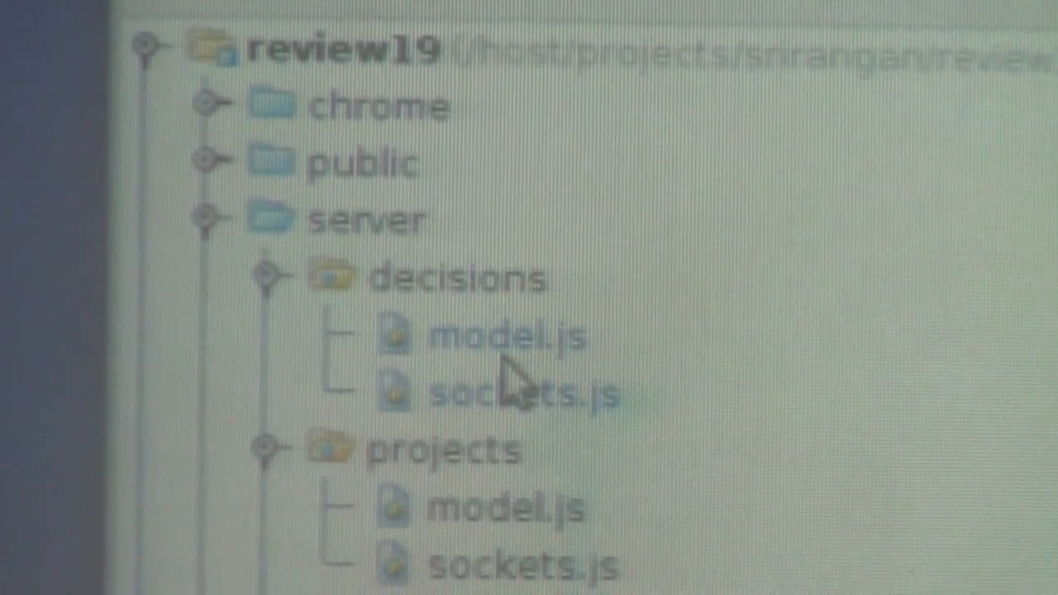
{"action": "scroll", "scroll_direction": "down", "scroll_amount": 3}
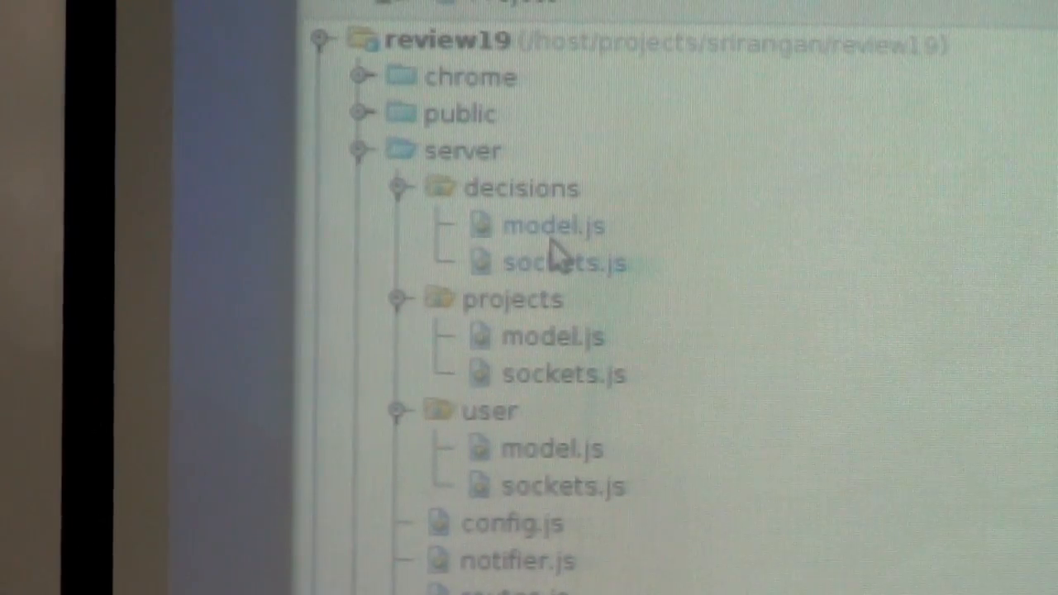
Select projects/sockets.js, then open projects/model.js and scroll to its ticketPriorityChange functions
{"action": "left_click", "coordinate": [563, 374]}
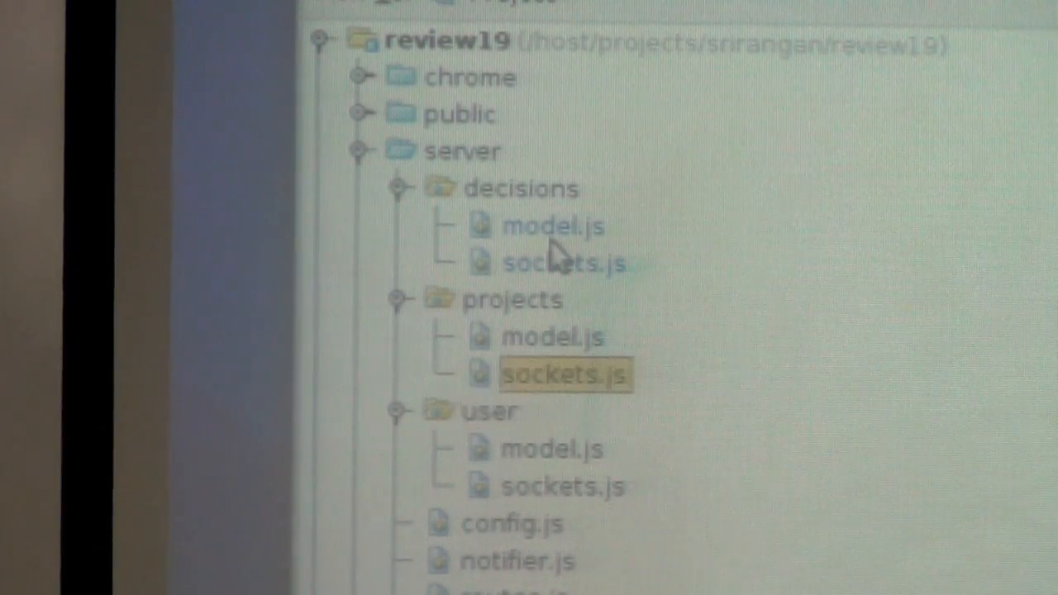
{"action": "left_click", "coordinate": [552, 337]}
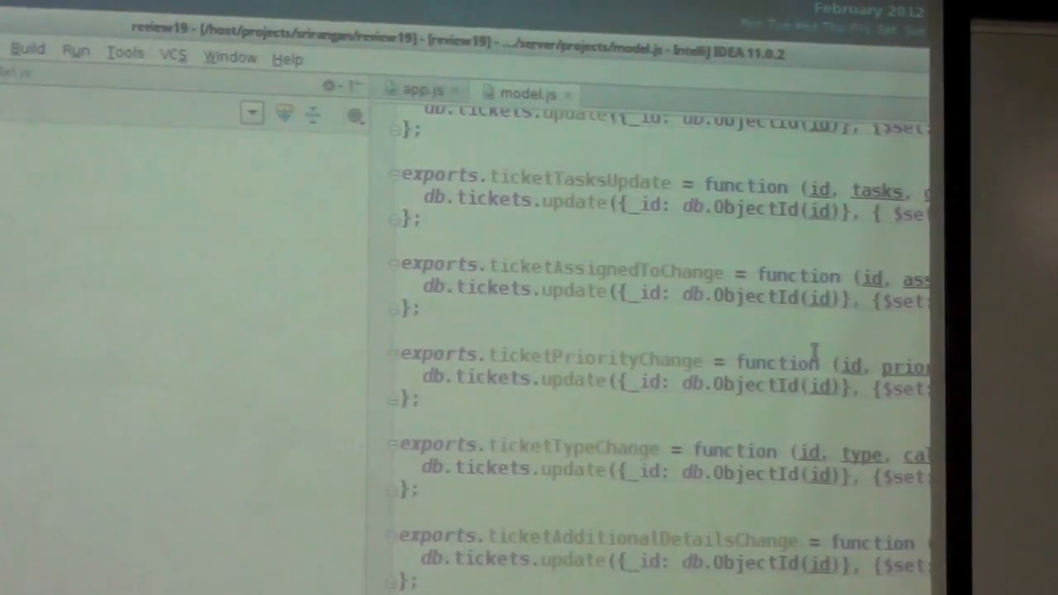
{"action": "scroll", "scroll_direction": "up", "scroll_amount": 3}
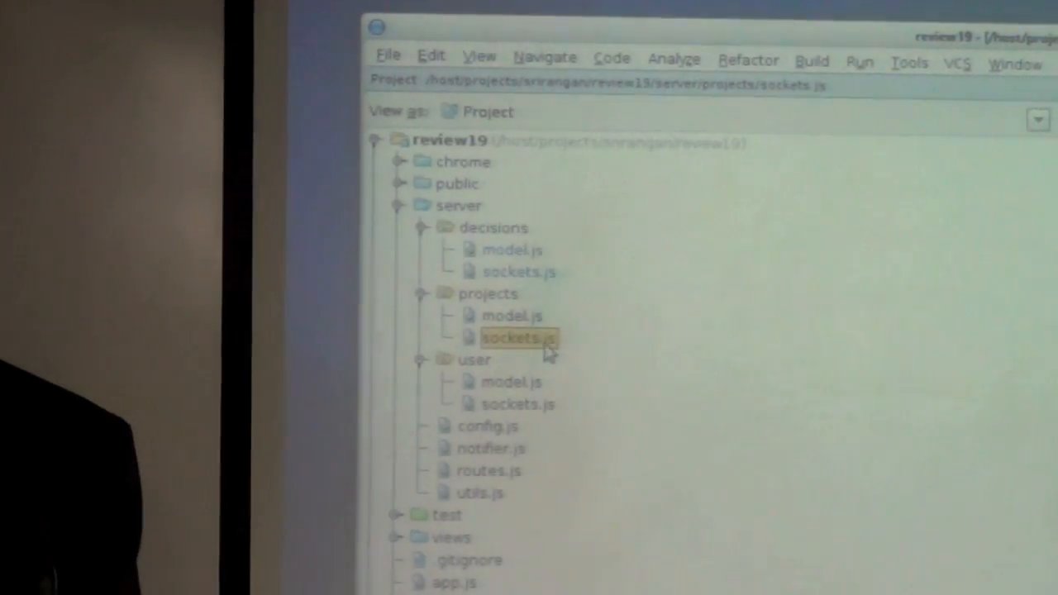
Open server/projects/sockets.js and scroll through the client projects.js status constants
{"action": "double_click", "coordinate": [519, 337]}
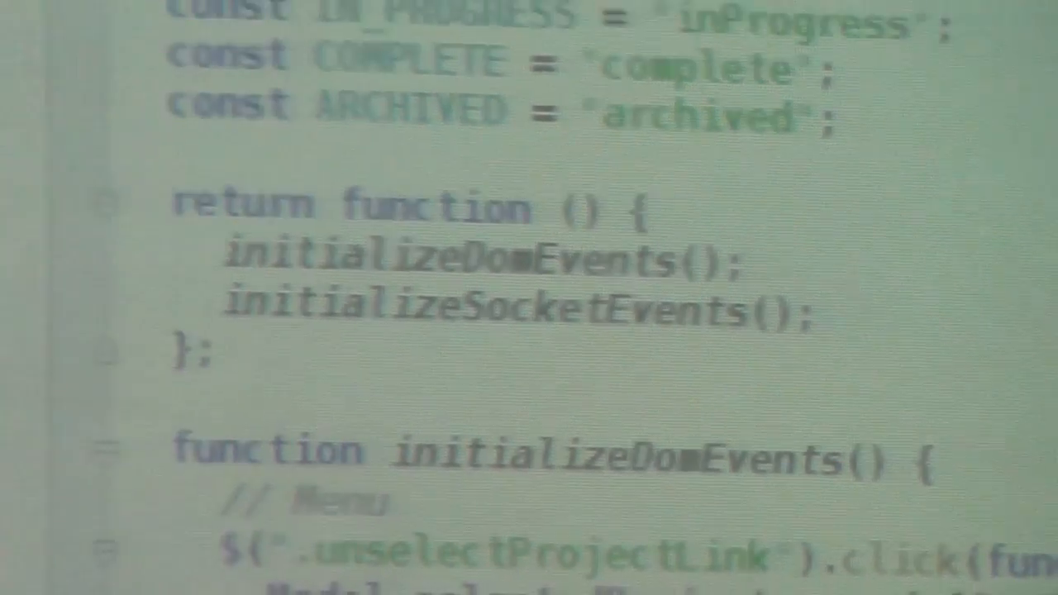
{"action": "scroll", "scroll_direction": "up", "scroll_amount": 3}
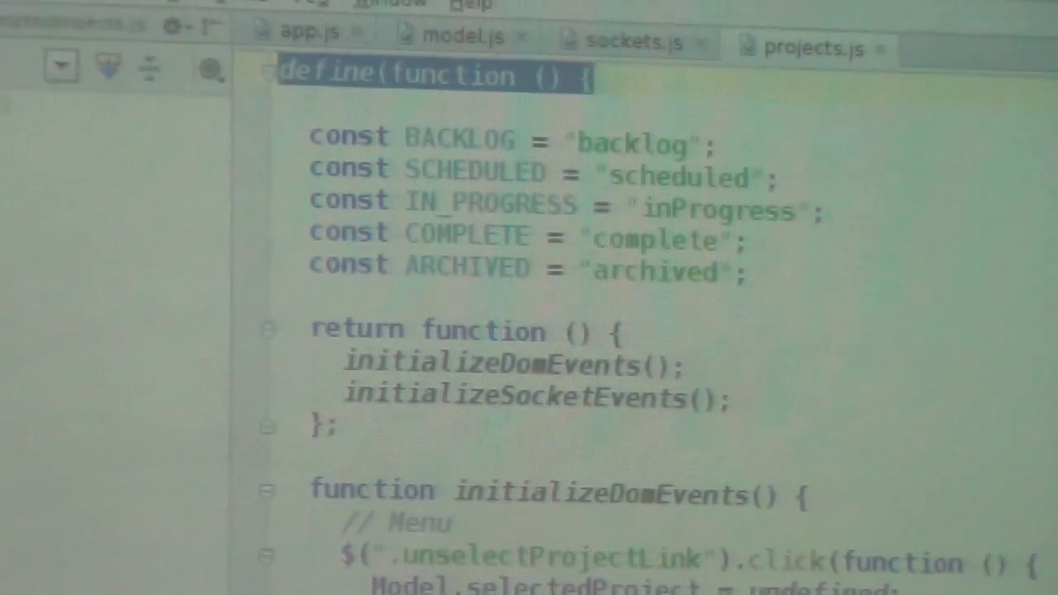